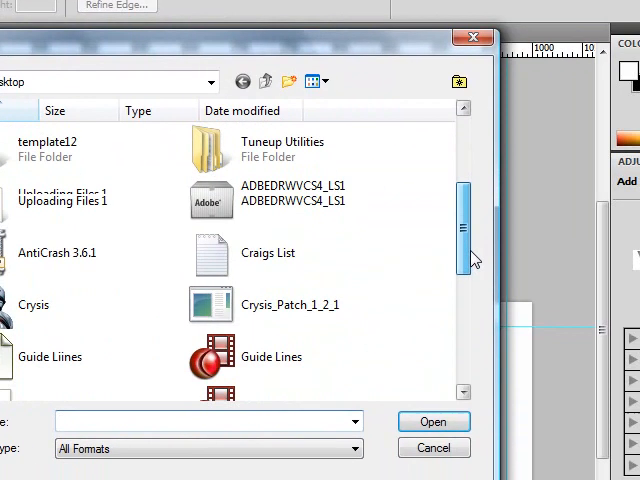
- Browse the Desktop to find and open the guide-lines layout file
scroll(down, 3)
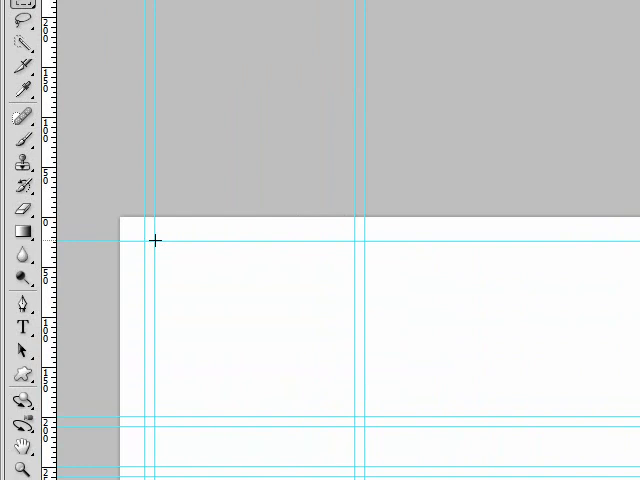
- Select the header band between the guides and fill it with black
drag(155, 240, 205, 267)
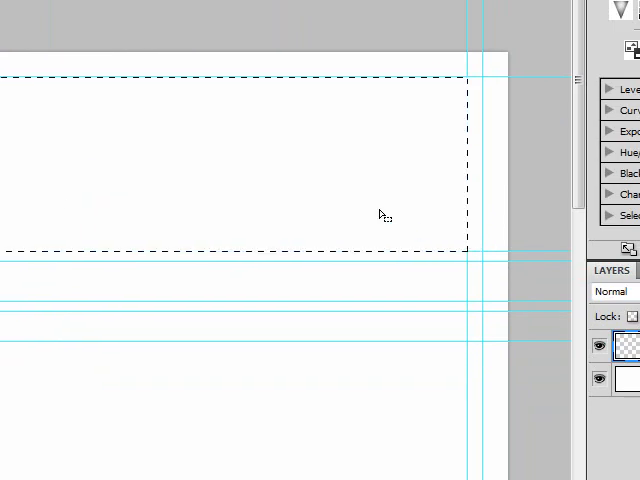
right_click(168, 243)
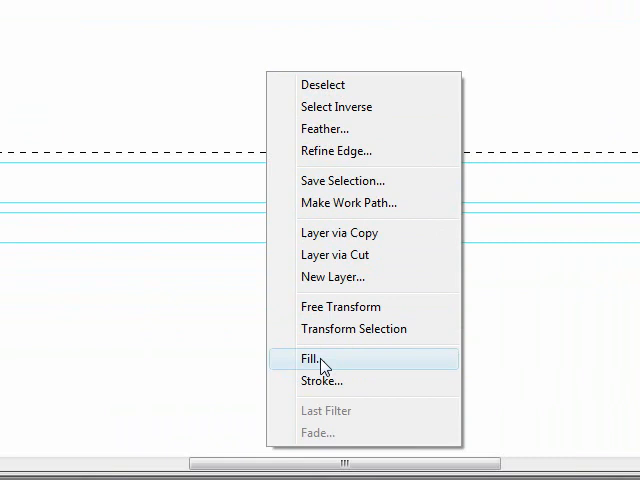
click(312, 358)
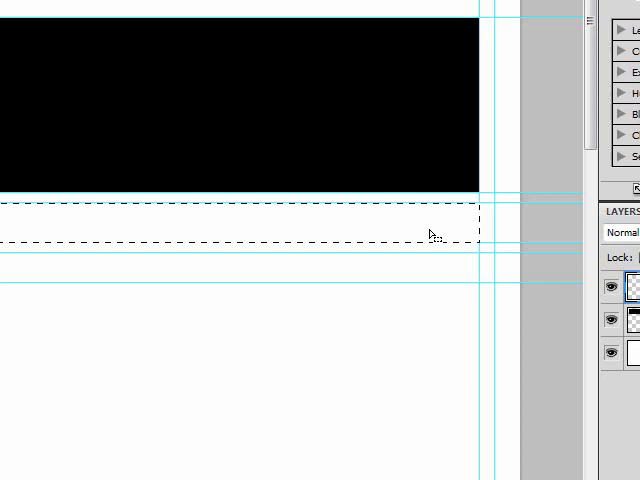
- Fill the selected navigation strip below the header with black
right_click(430, 234)
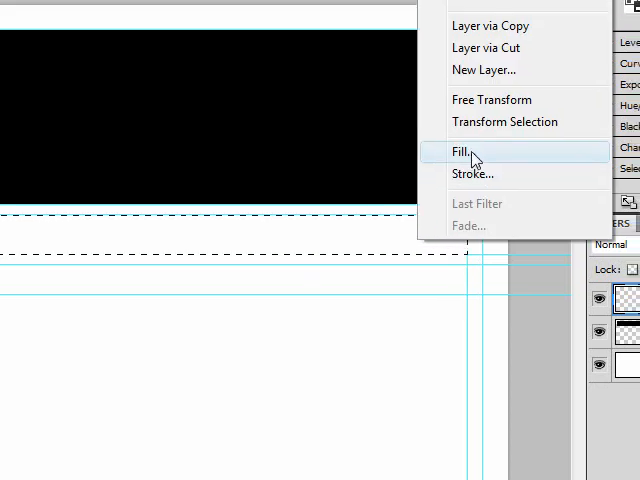
click(461, 152)
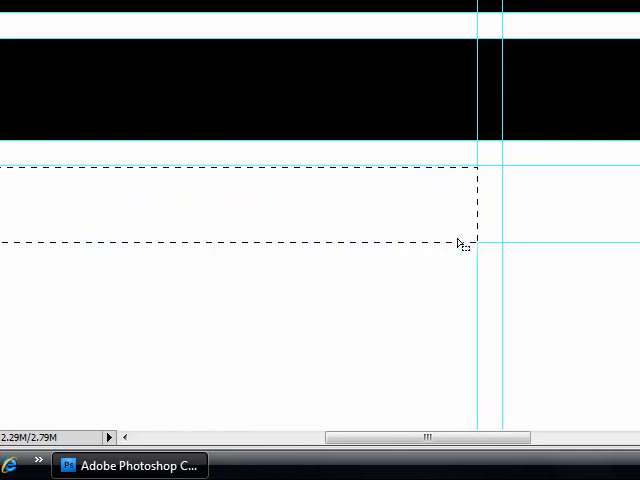
mouse_move(410, 232)
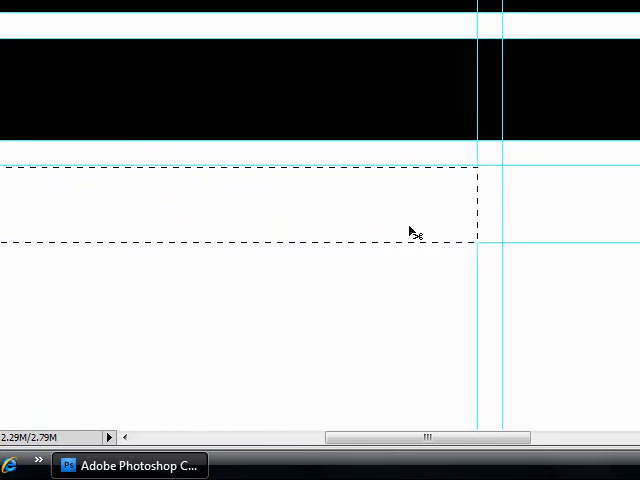
- Fill the strip beneath the navigation bar with solid black
right_click(353, 223)
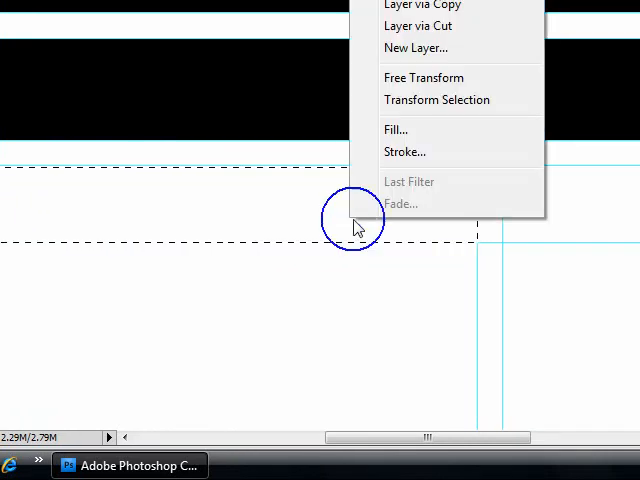
click(396, 129)
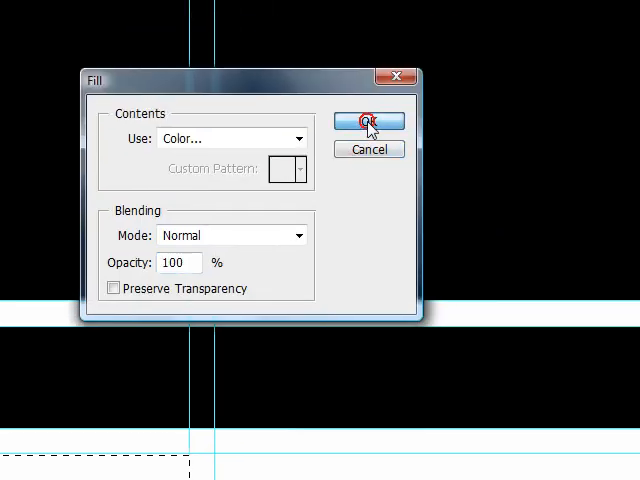
click(368, 122)
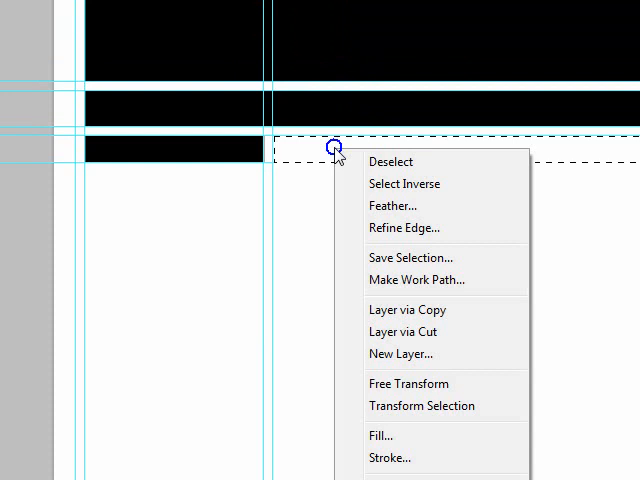
click(386, 436)
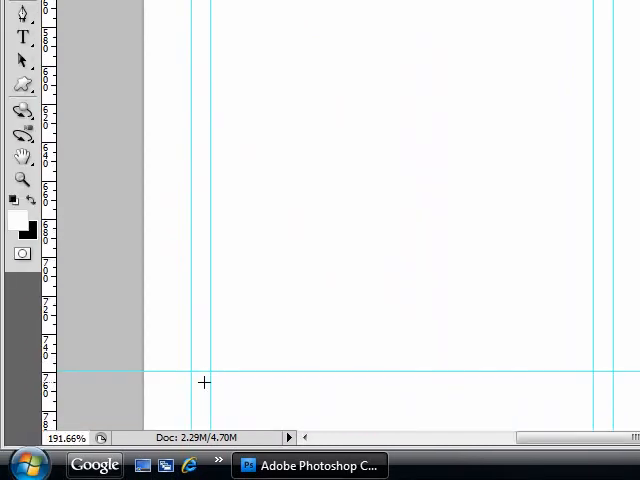
mouse_move(210, 372)
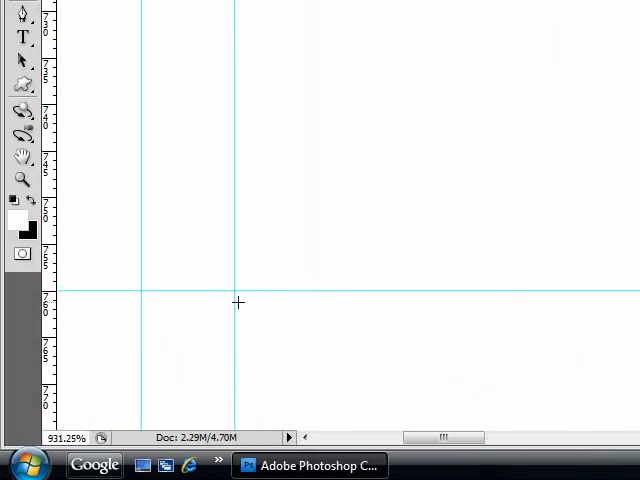
mouse_move(235, 291)
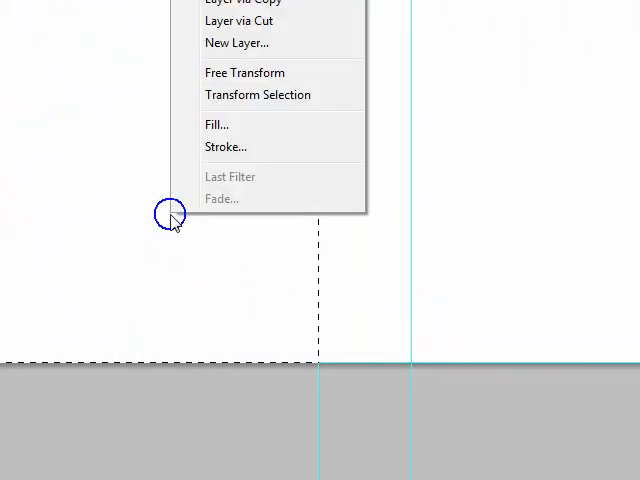
- Fill the footer region at the page bottom with solid colour at 100% opacity
click(217, 124)
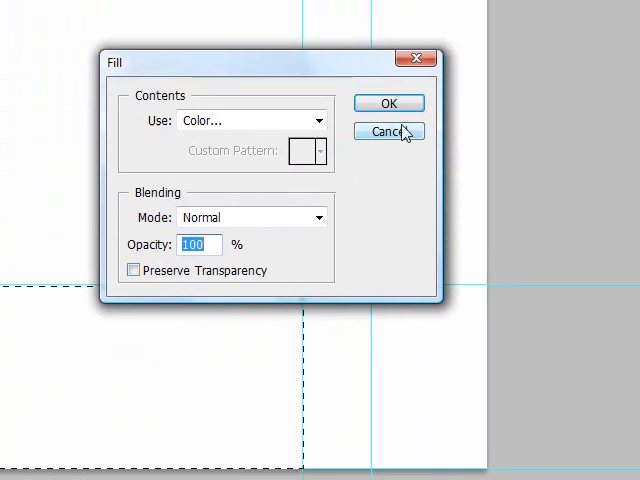
click(389, 131)
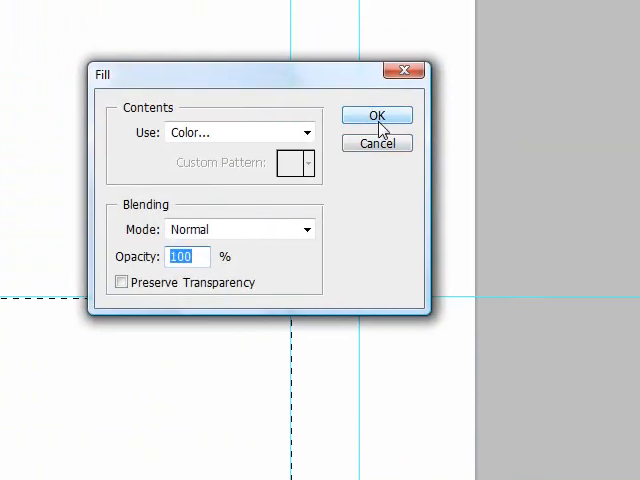
click(376, 115)
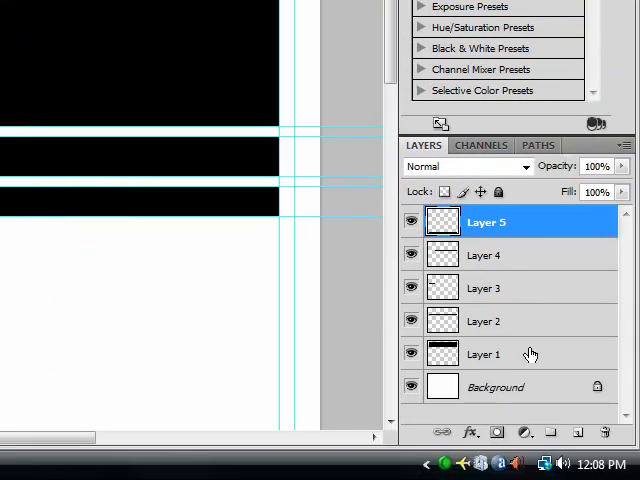
- Apply a blue preset Gradient Overlay to the Layer 1 header bar
click(486, 354)
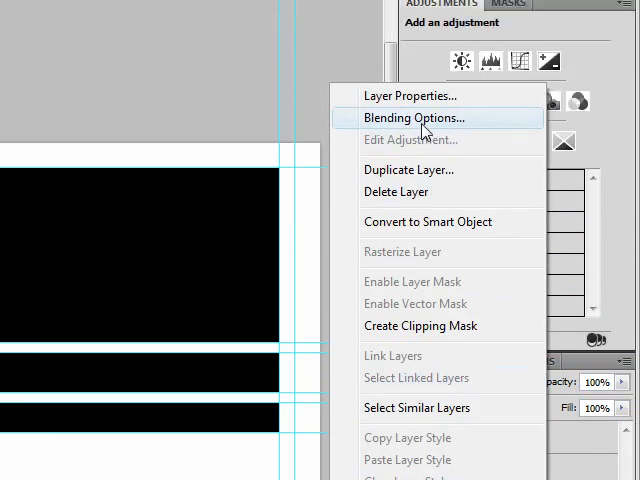
click(409, 118)
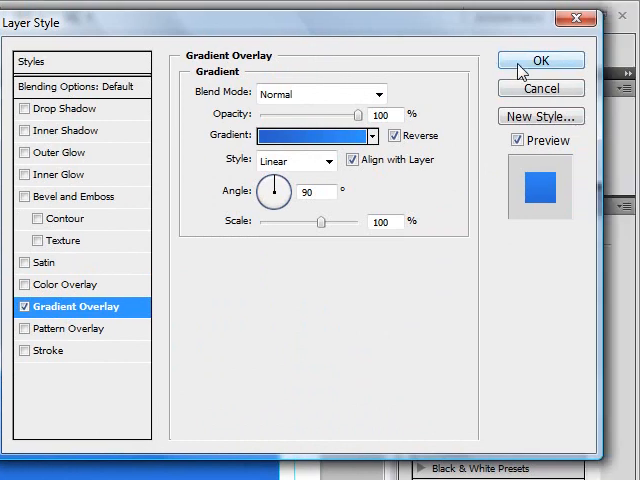
click(541, 59)
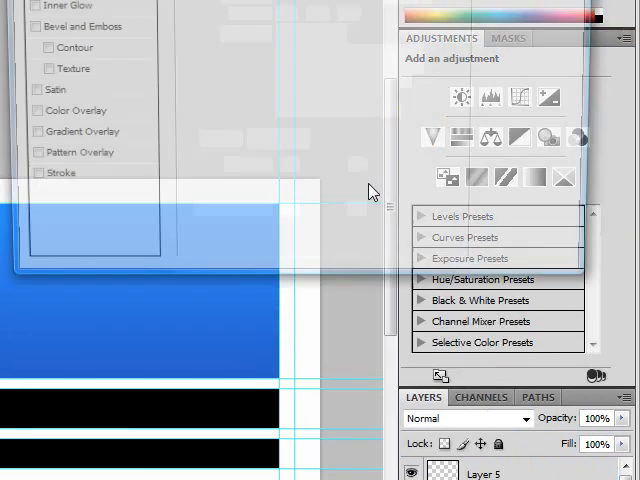
click(168, 239)
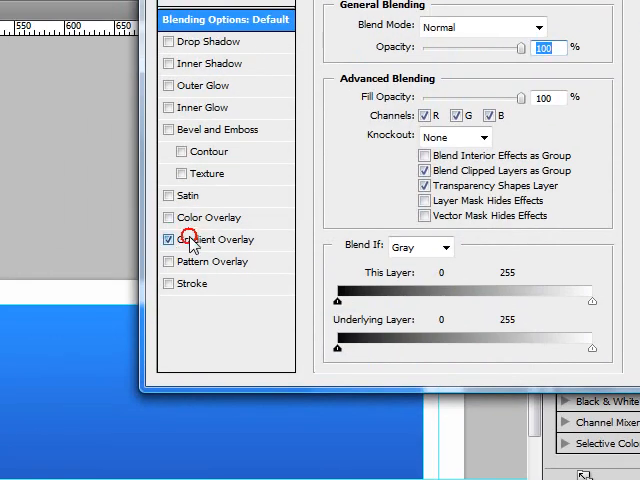
click(212, 239)
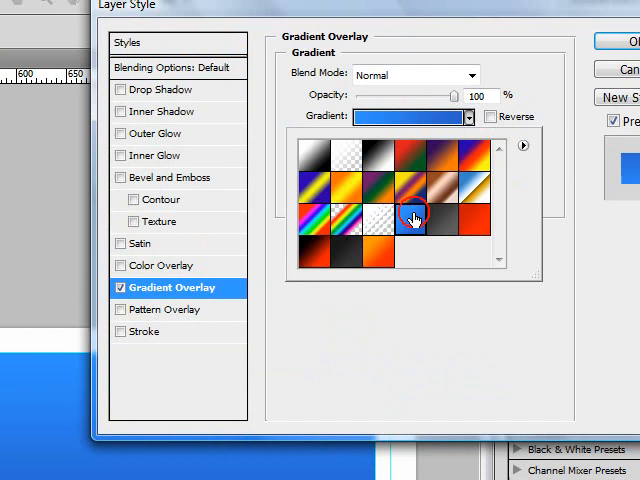
click(412, 216)
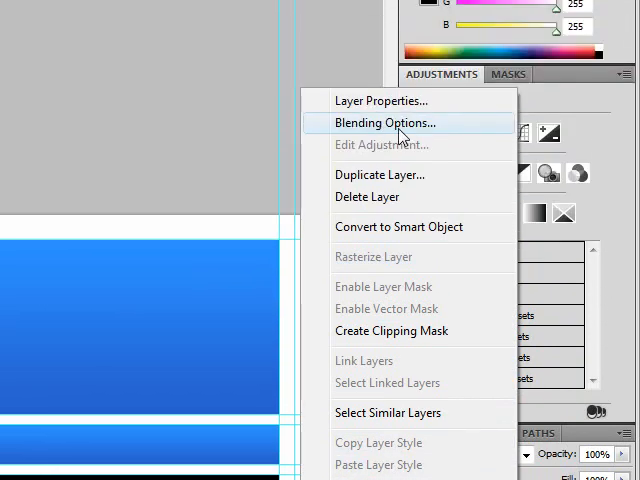
- Enable a reversed blue preset Gradient Overlay in the bar's blending options
click(384, 122)
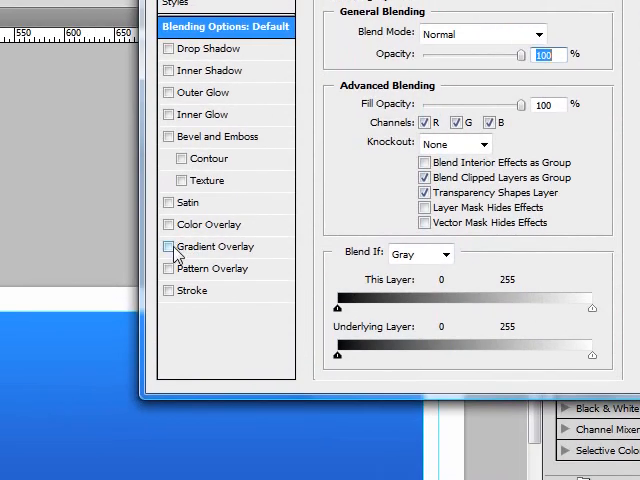
click(215, 246)
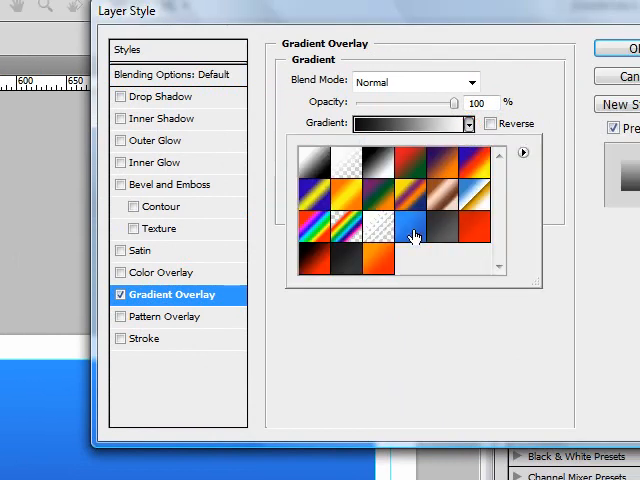
click(415, 235)
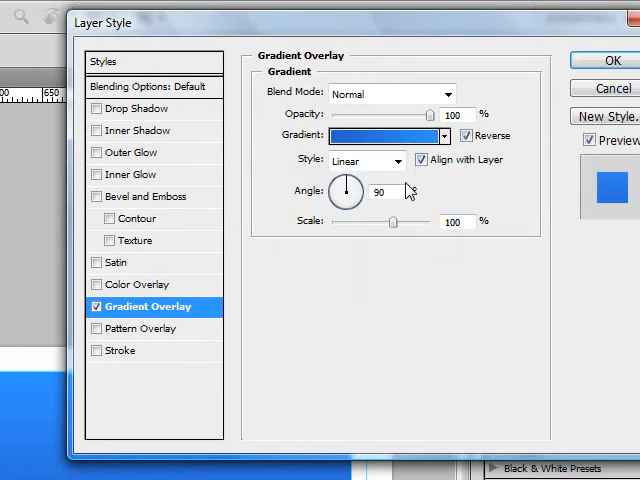
mouse_move(443, 160)
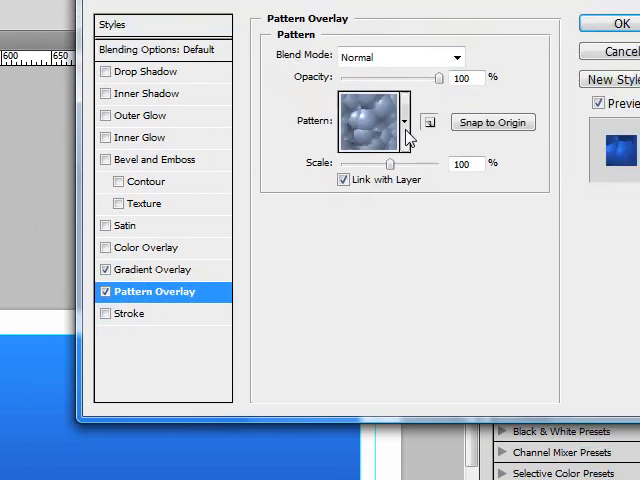
- Add a Pattern Overlay using the Granite pattern
click(405, 121)
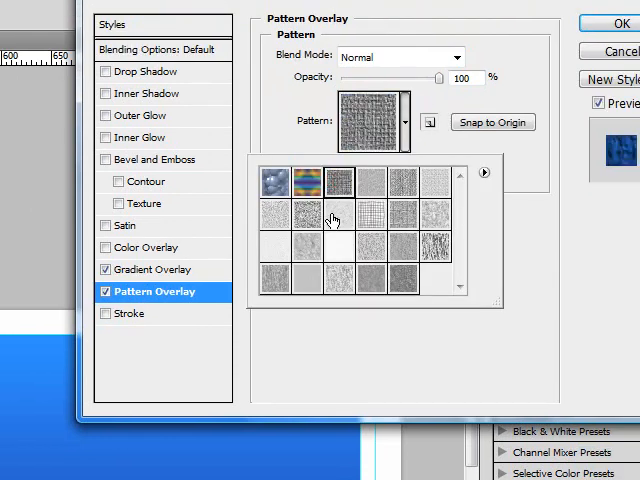
click(340, 213)
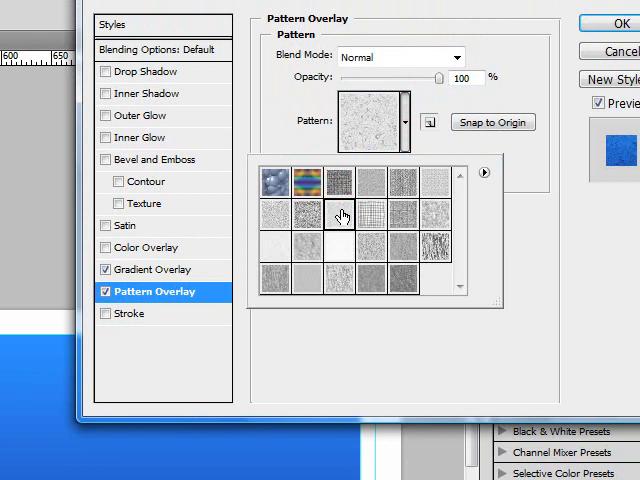
mouse_move(338, 215)
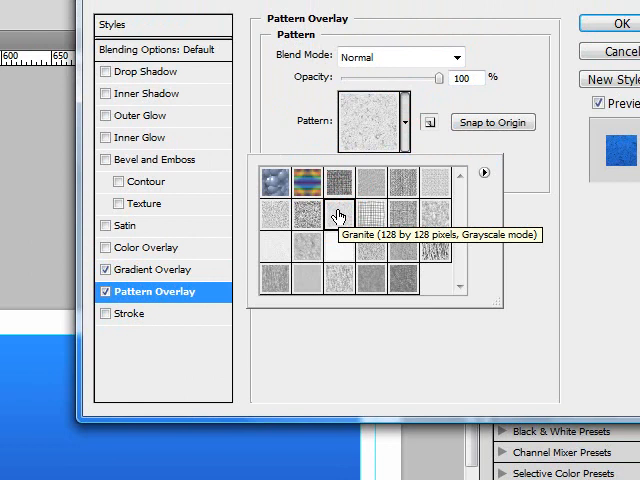
click(337, 213)
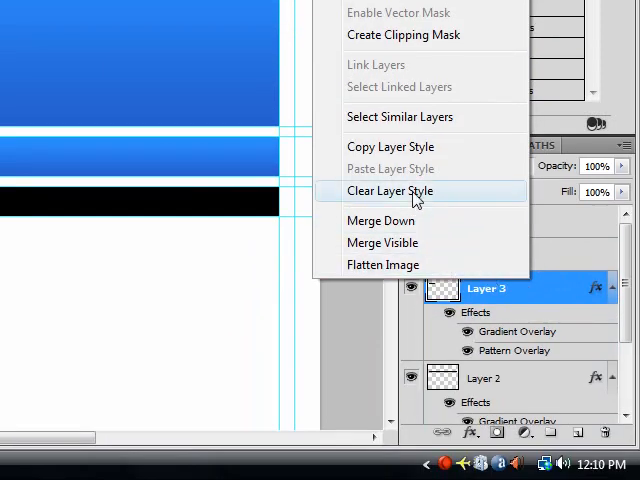
mouse_move(410, 147)
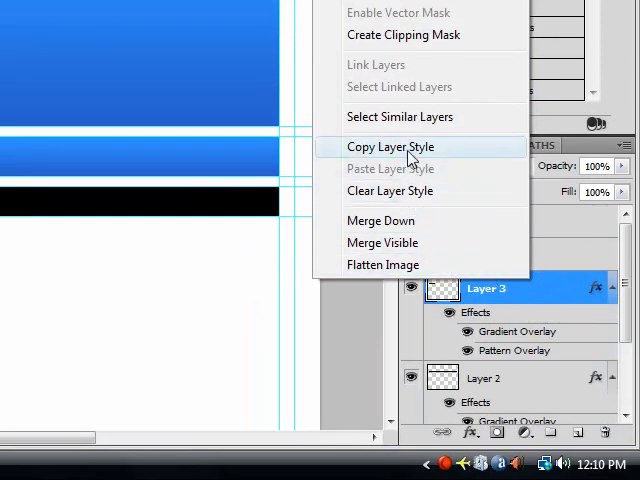
- Copy Layer 3's layer style and paste it onto Layer 4
click(389, 146)
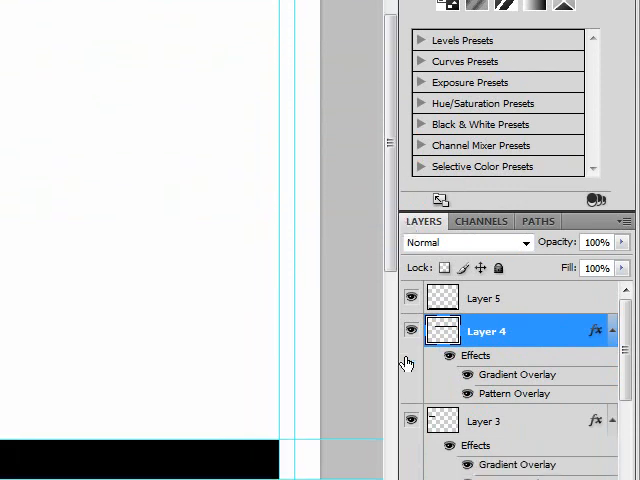
- Apply a dark gray Gradient Overlay at 90° to Layer 5
right_click(485, 243)
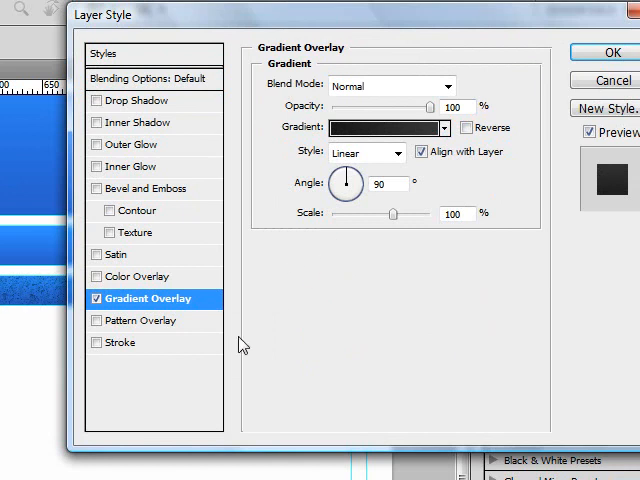
click(612, 48)
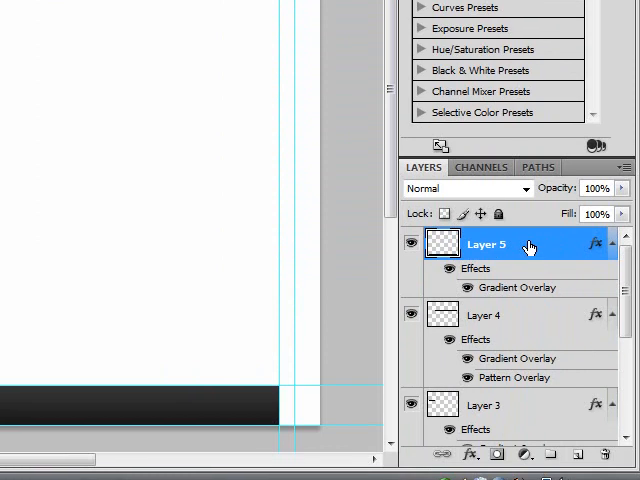
mouse_move(525, 245)
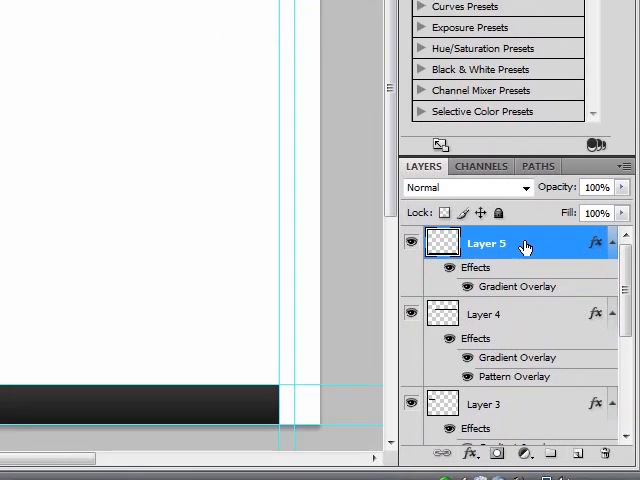
- Create Layer 6, load the footer bar's selection, and swap foreground/background colours
click(565, 454)
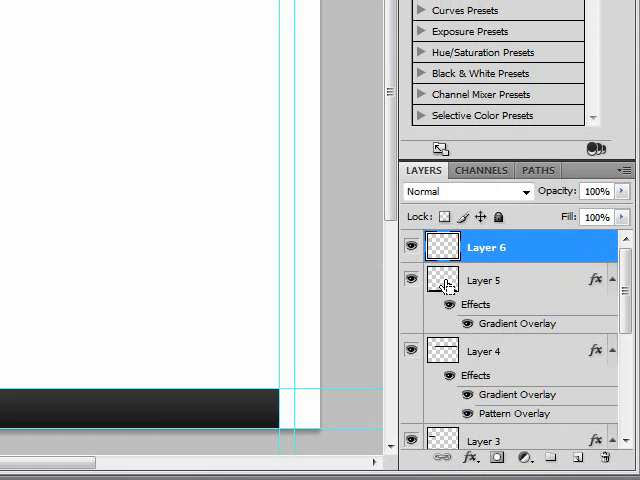
click(483, 280)
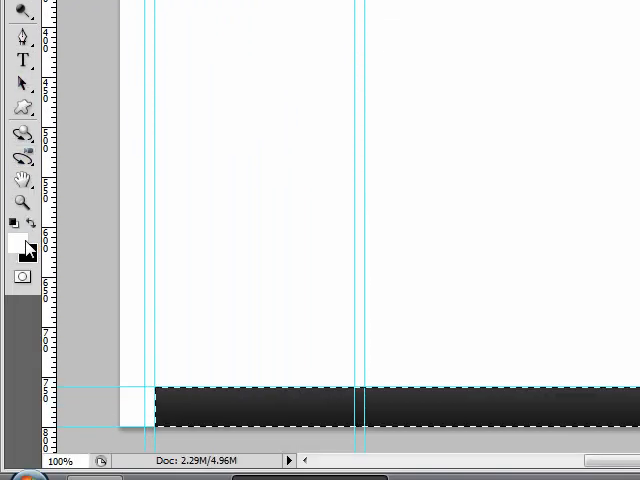
mouse_move(16, 248)
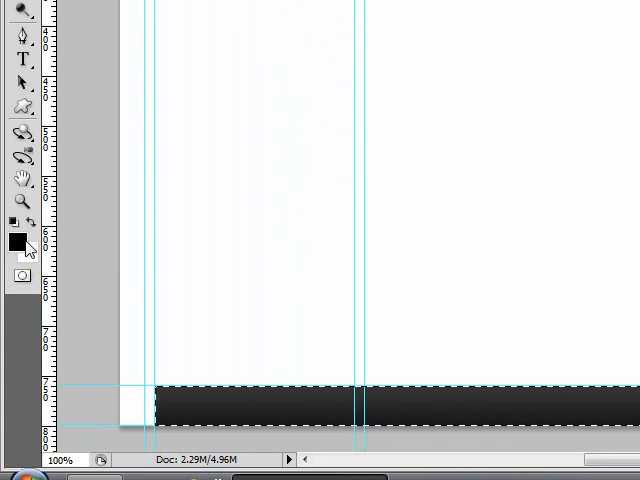
click(147, 50)
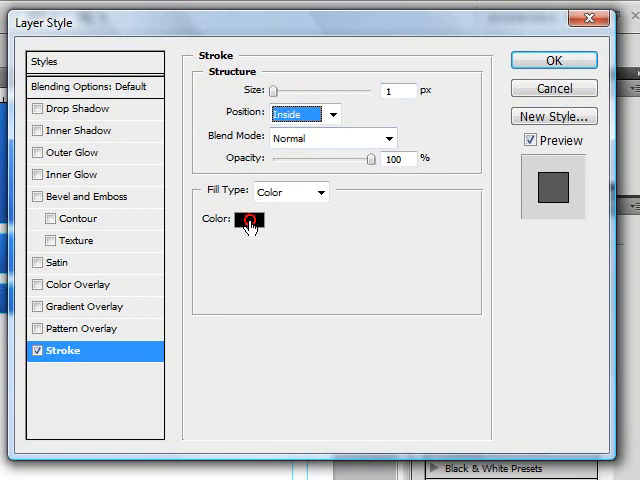
- Set the stroke colour on Layer 6's stripes and lower the layer opacity to 28%
click(248, 219)
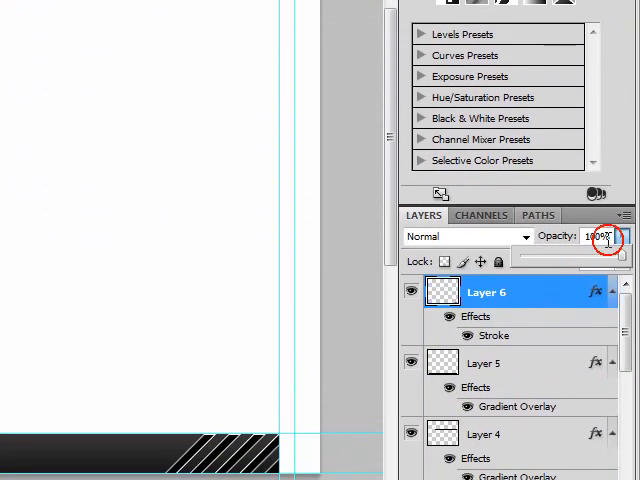
drag(620, 257, 548, 243)
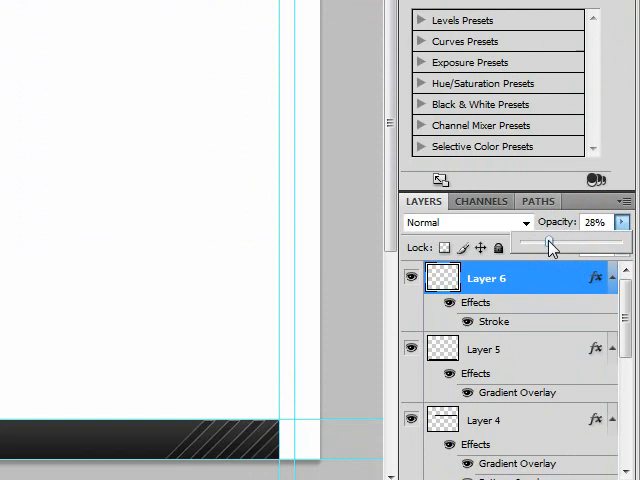